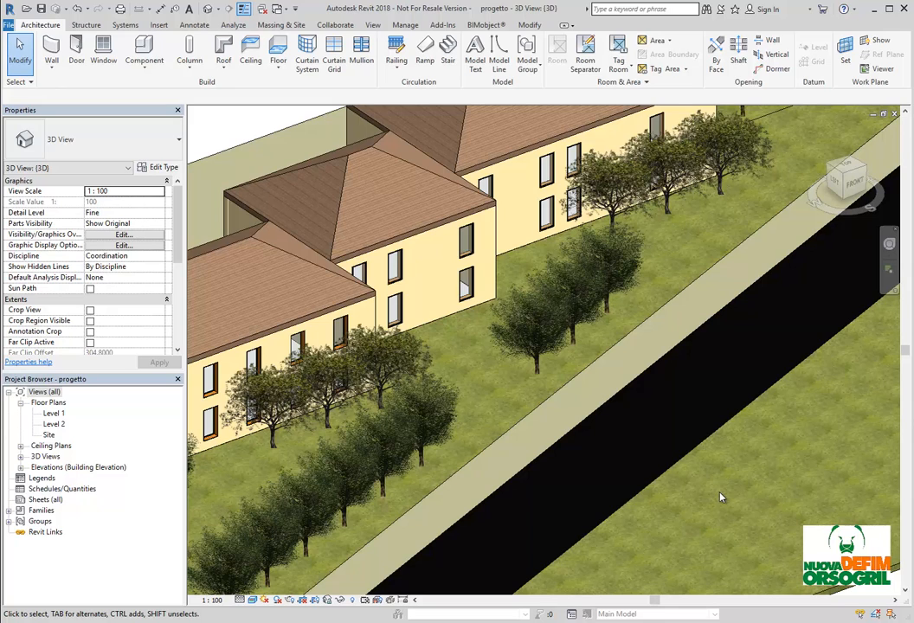
mouse_move(717, 497)
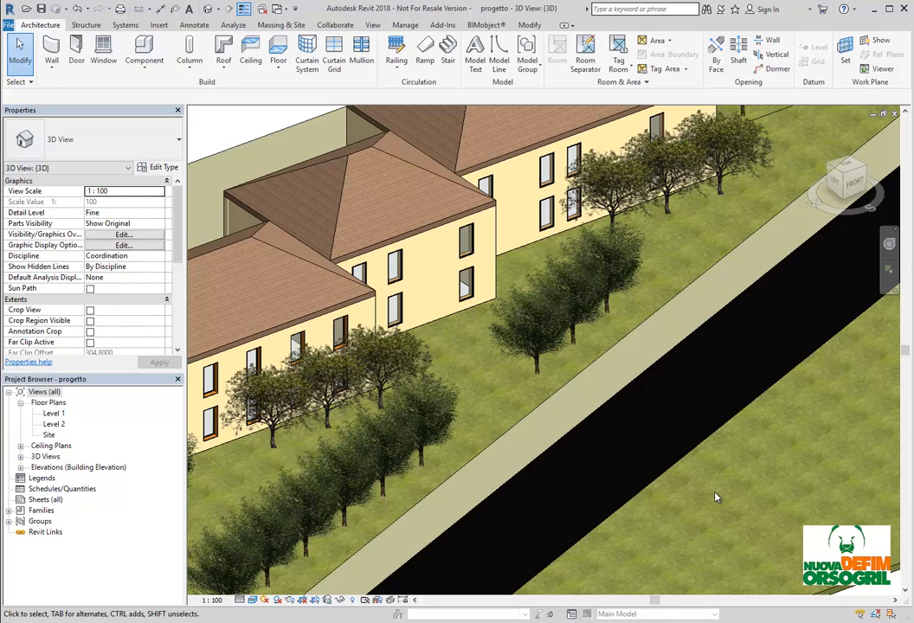
mouse_move(686, 499)
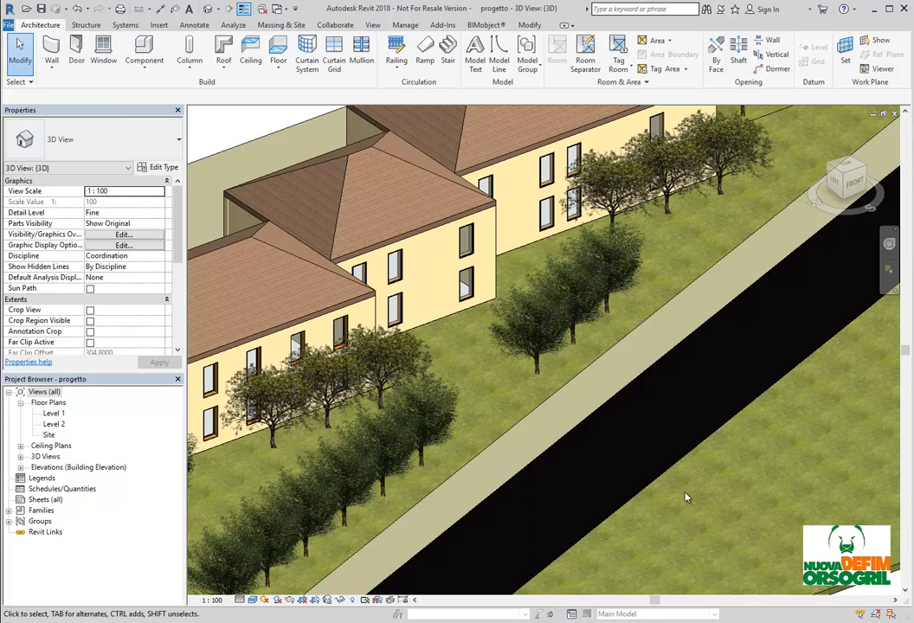
Open the Level 1 floor plan from the Project Browser.
double_click(53, 412)
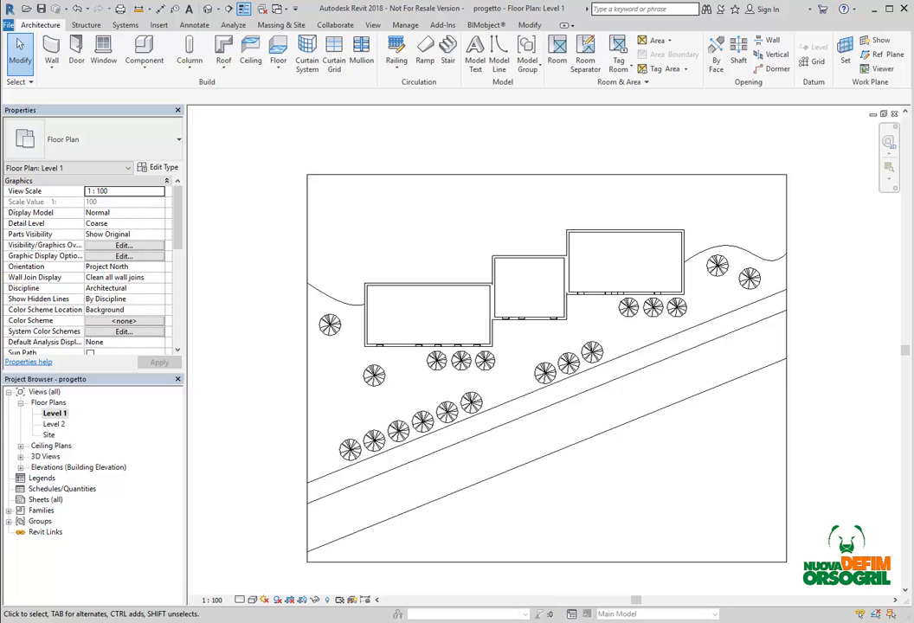
Search the BIMobject catalogue for 'nuova' to list Nuova Defim Orsogril products.
left_click(487, 24)
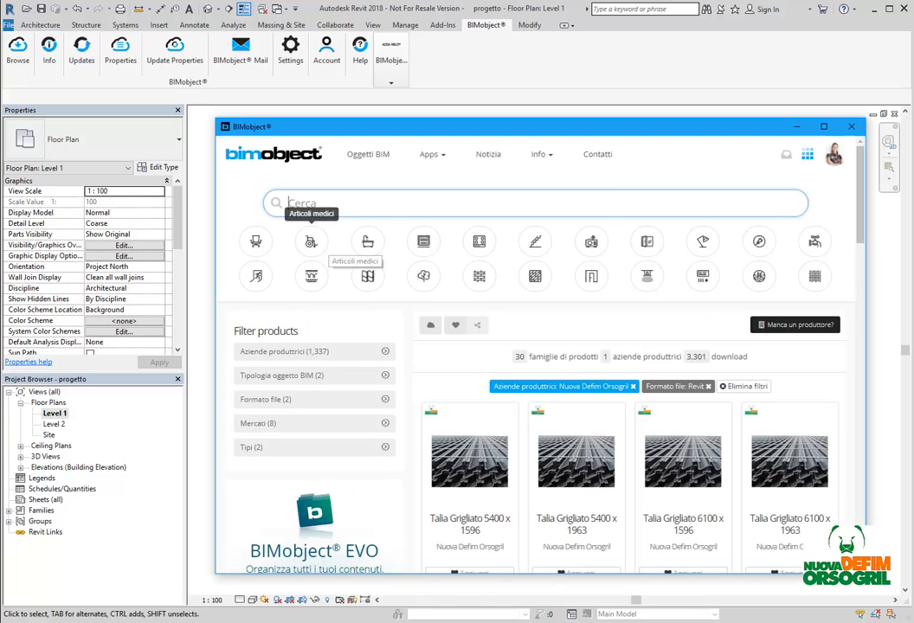
mouse_move(814, 242)
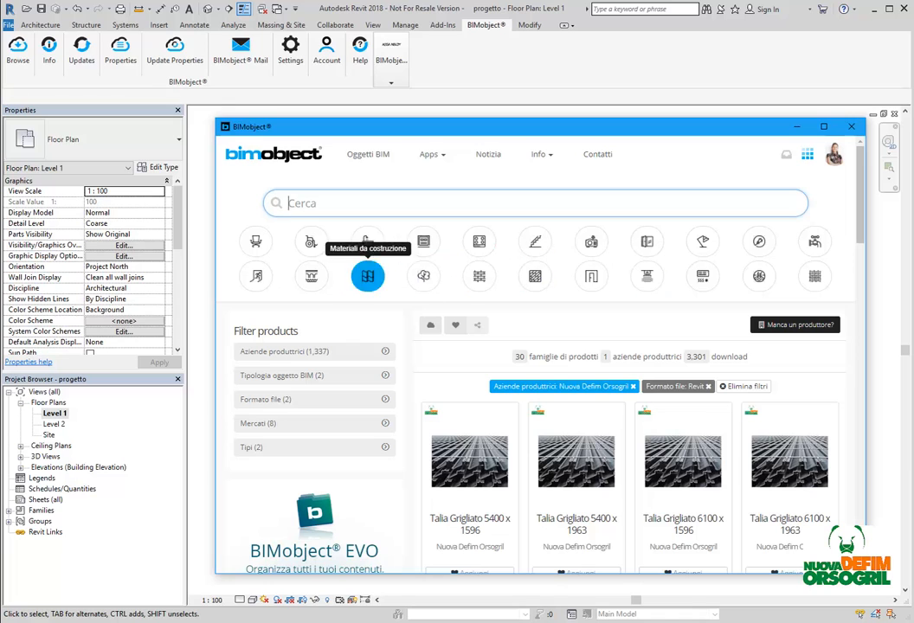
type("nuova")
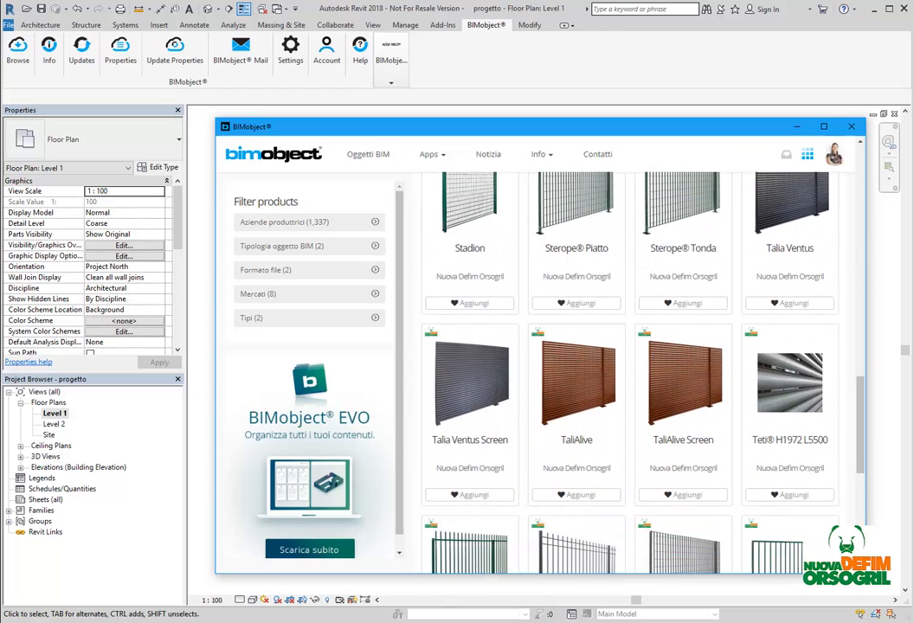
View the TaliAlive product page, its photo gallery, description and Links section.
left_click(575, 382)
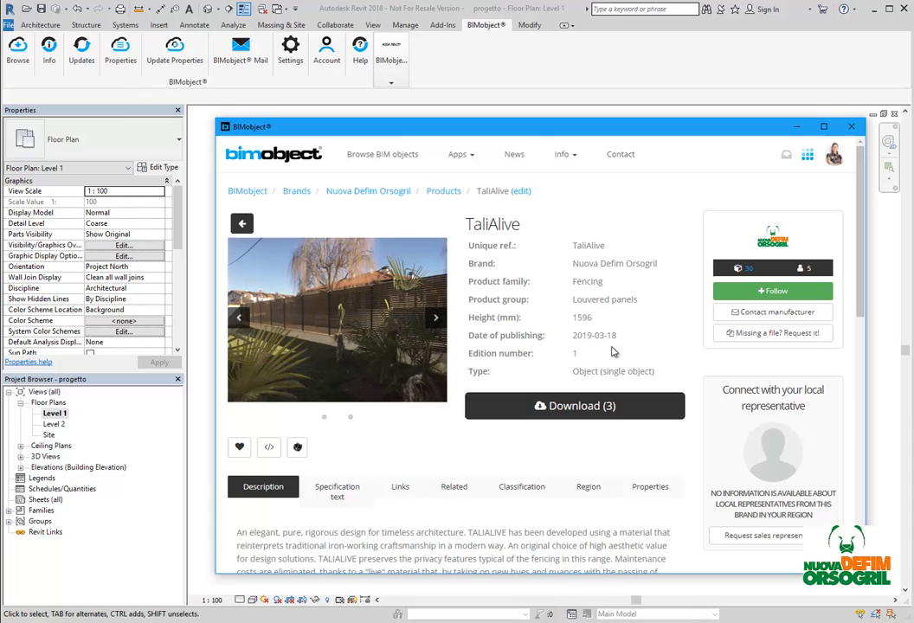
left_click(436, 319)
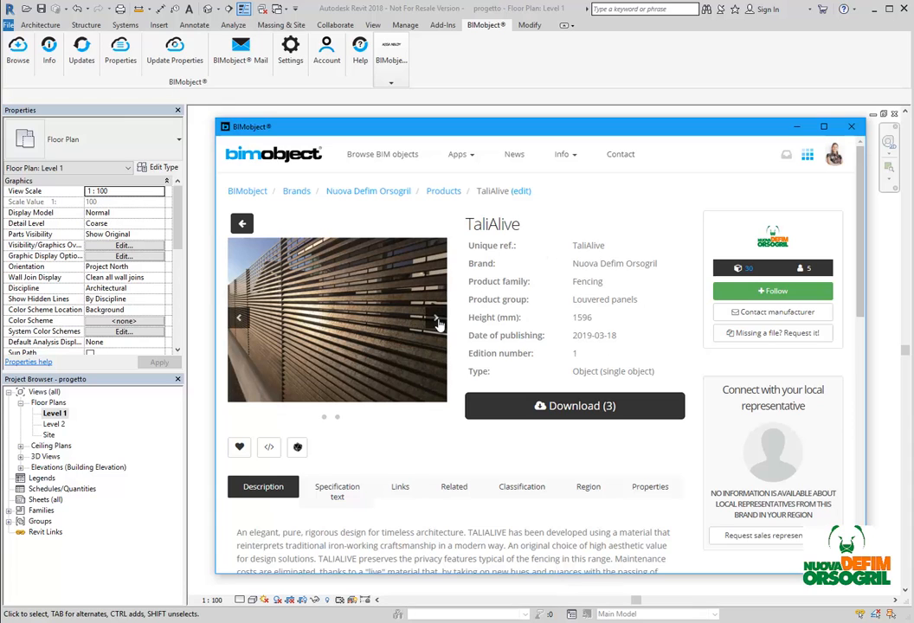
scroll("down", 3)
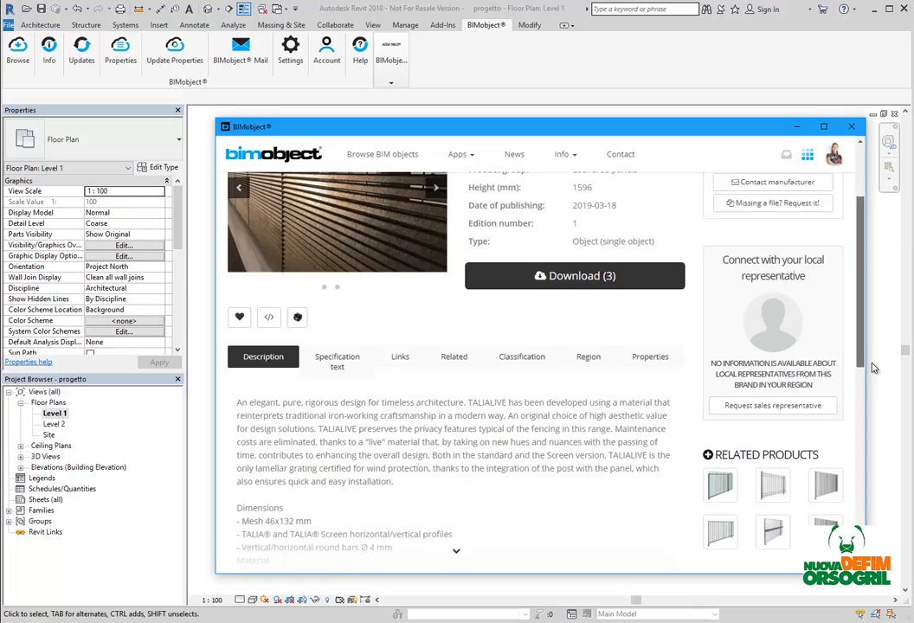
scroll("down", 3)
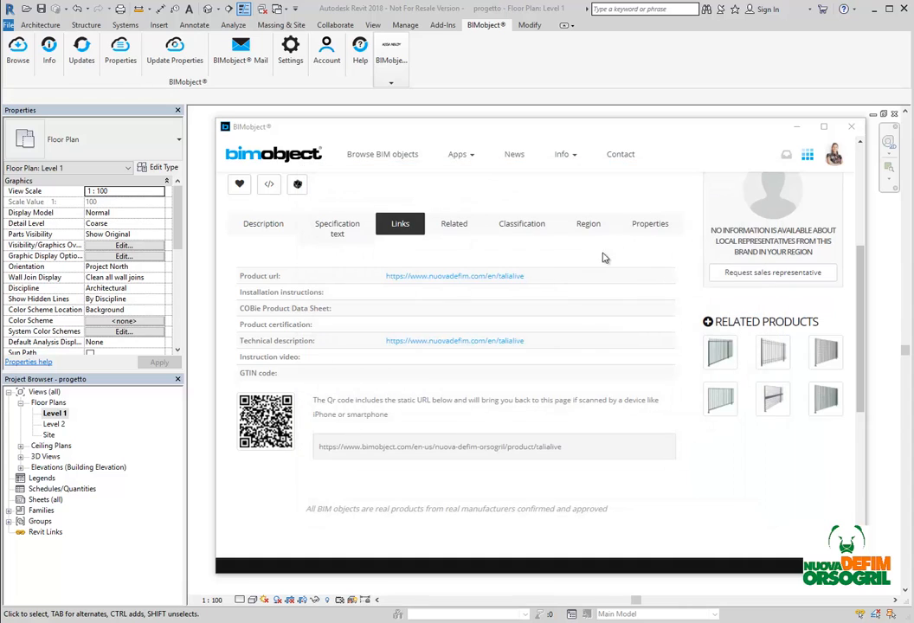
Review TaliAlive's Related, Classification, Region and Properties tabs, then return to the page top.
left_click(454, 223)
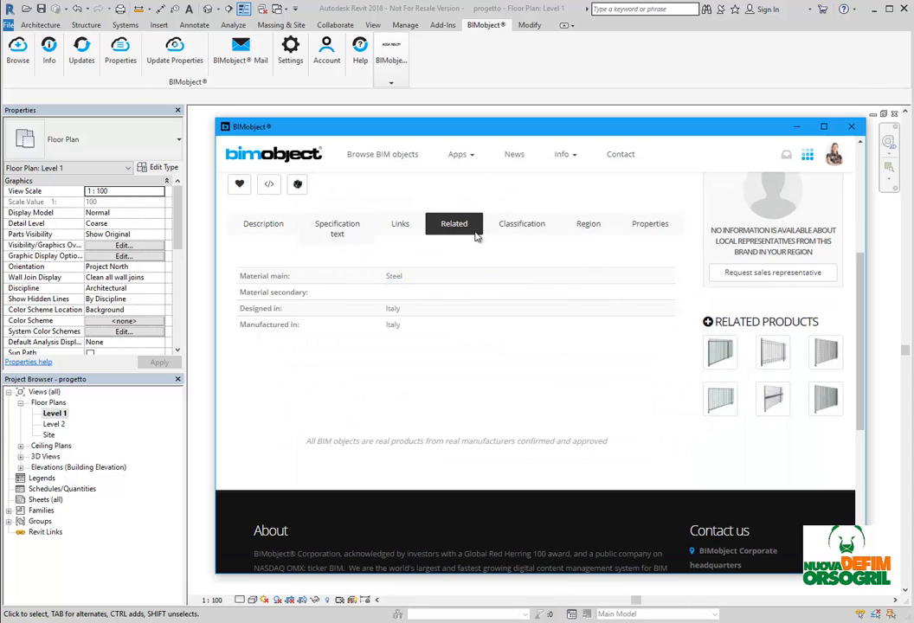
left_click(523, 223)
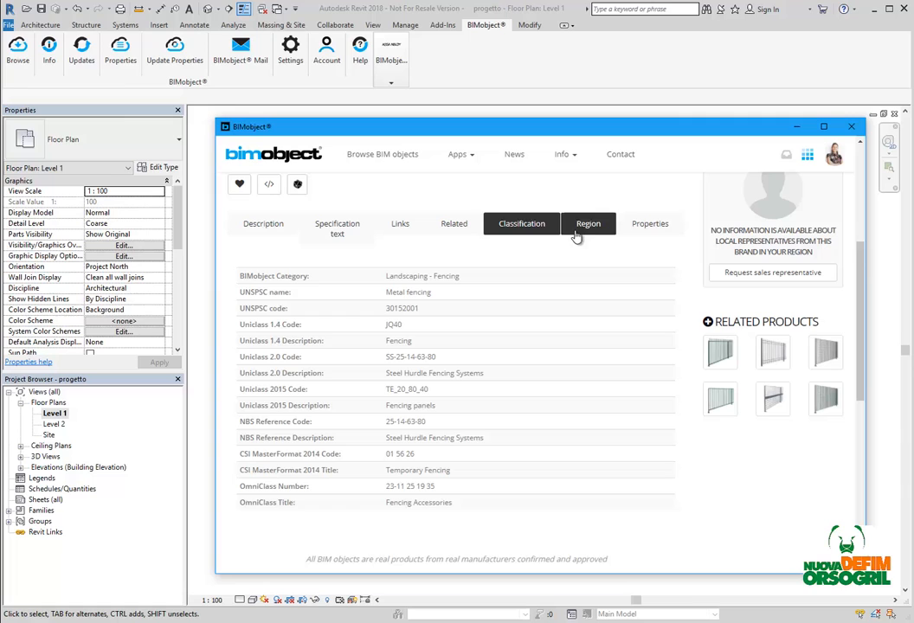
left_click(589, 224)
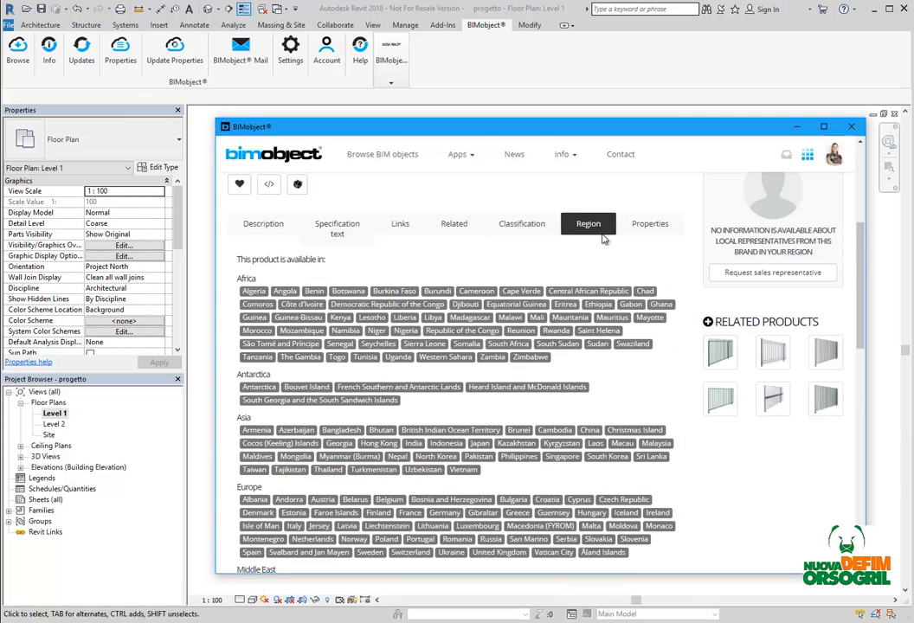
left_click(651, 223)
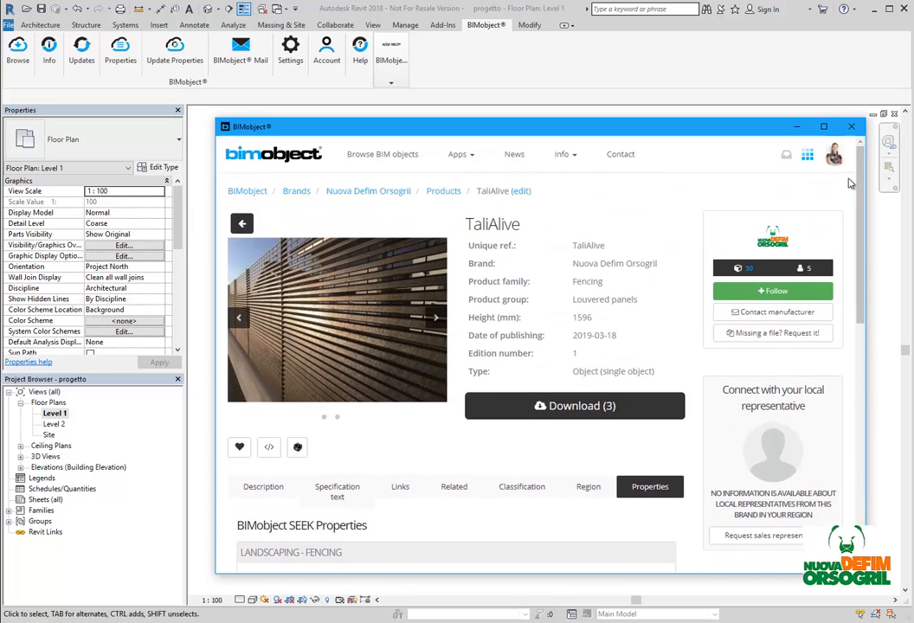
mouse_move(772, 312)
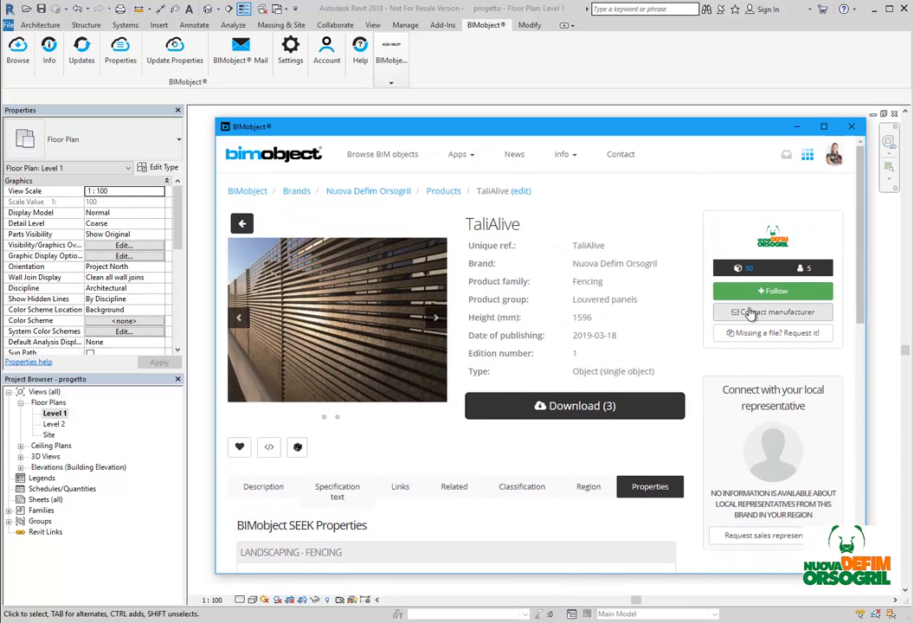
left_click(436, 319)
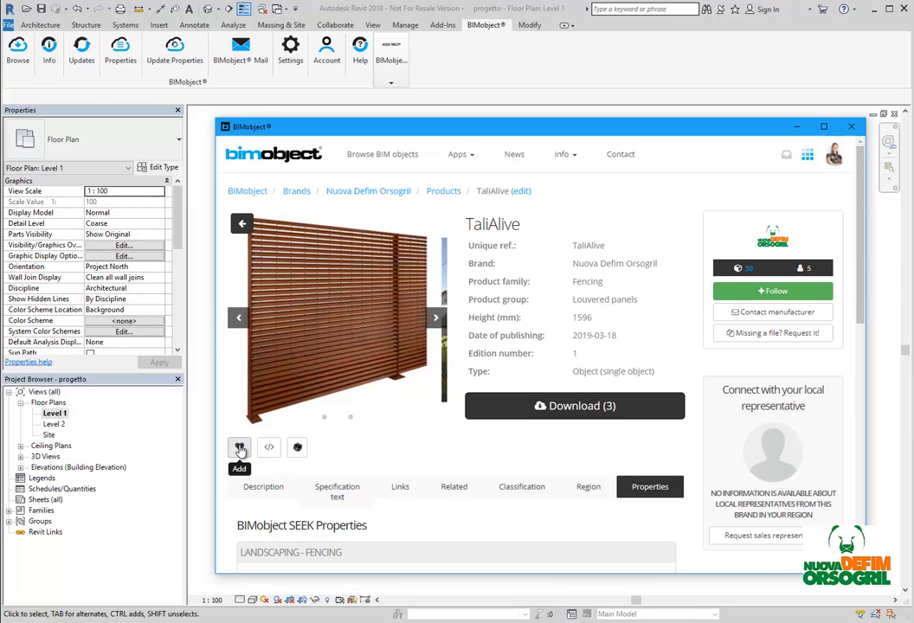
left_click(437, 318)
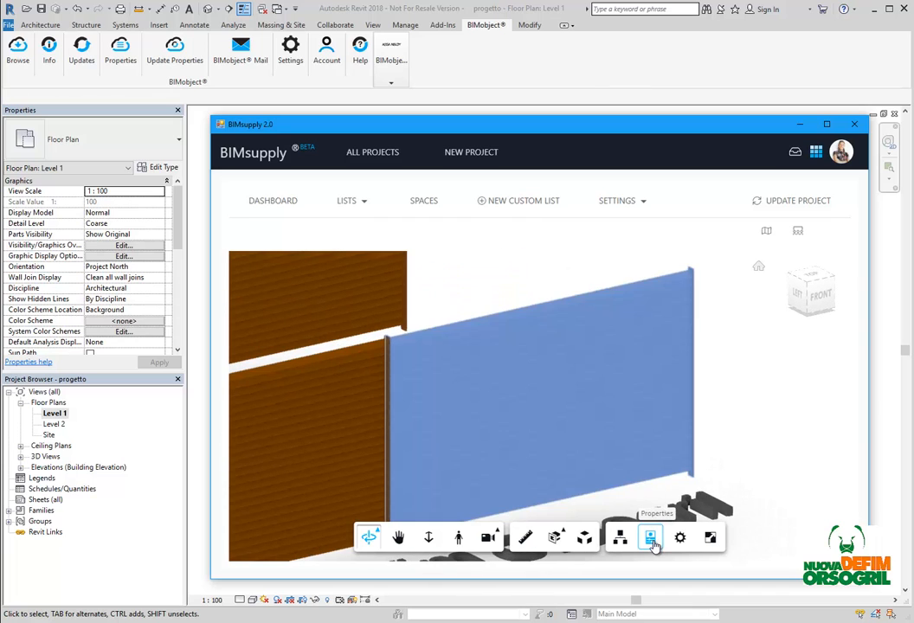
left_click(651, 537)
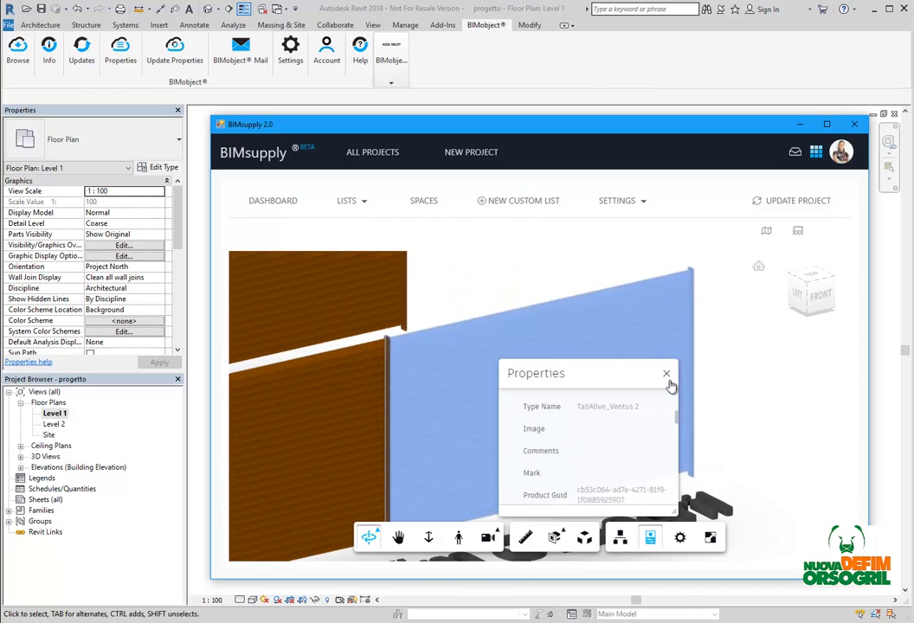
left_click(667, 374)
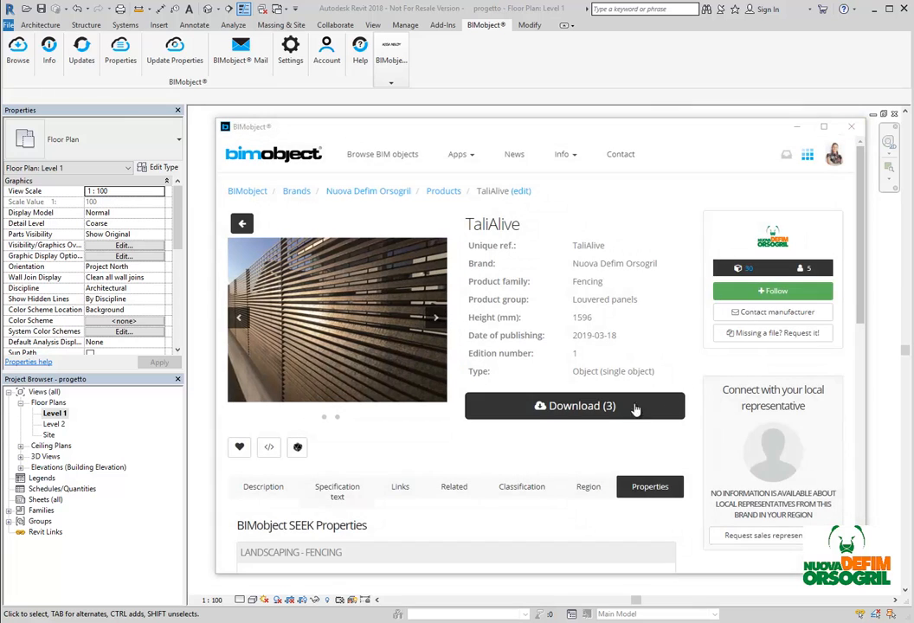
Download the TaliAlive family into Revit and return to the site project.
left_click(575, 405)
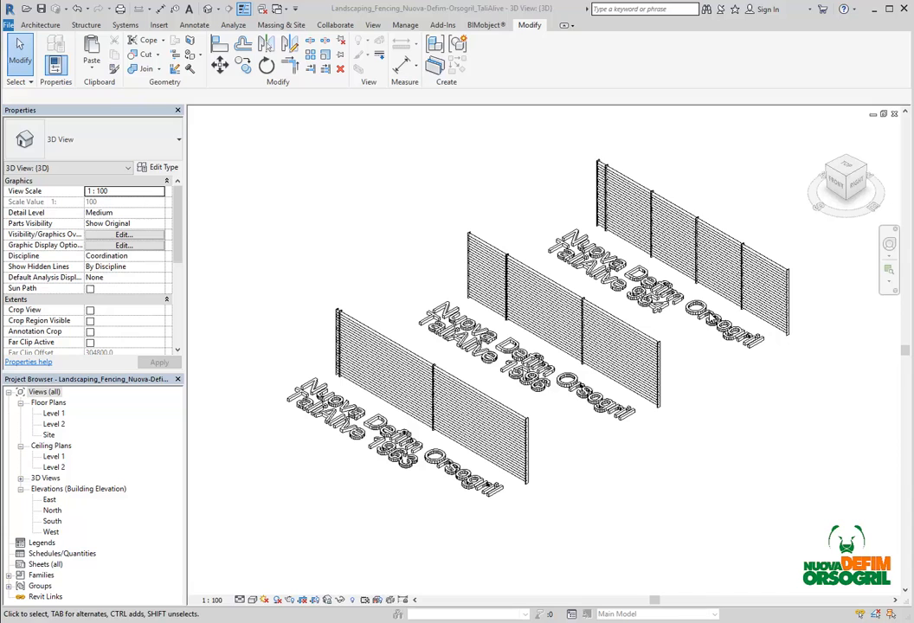
mouse_move(253, 599)
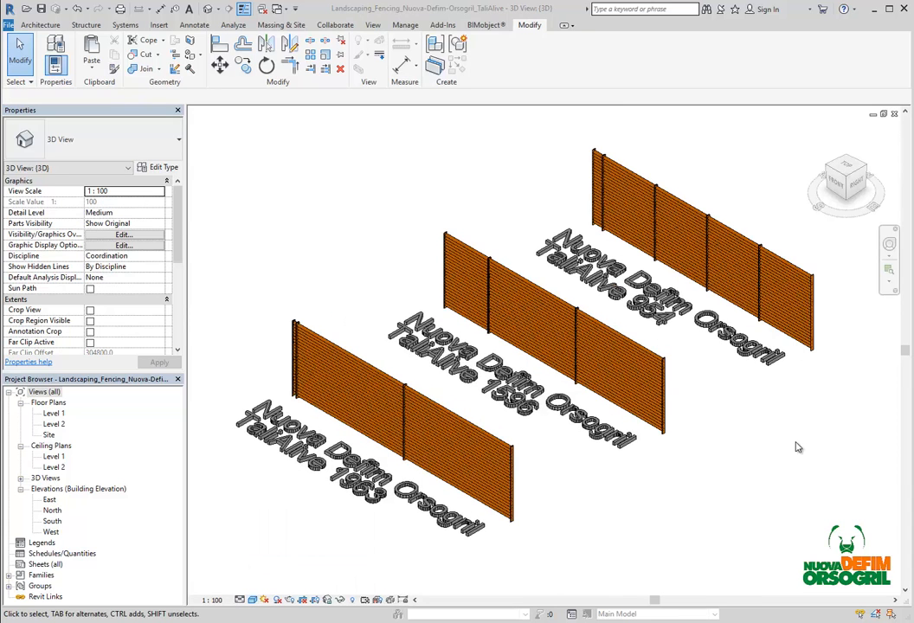
mouse_move(817, 433)
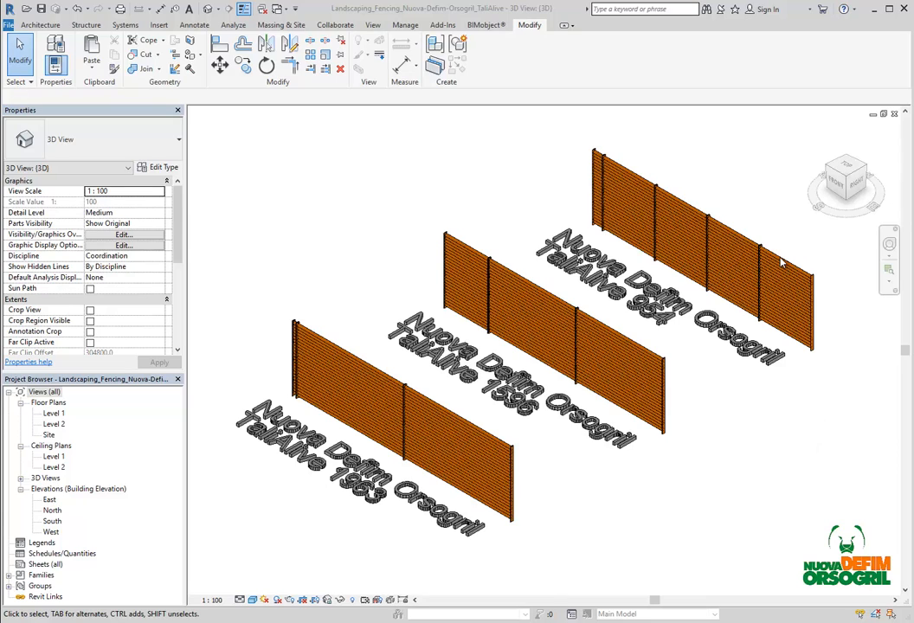
left_click(771, 260)
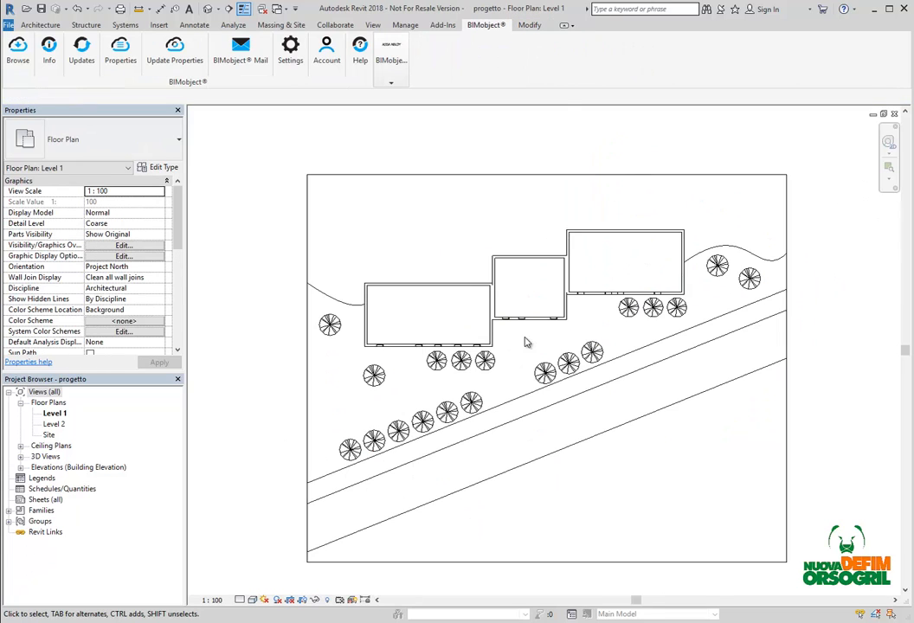
Place the TaliAlive curtain wall fence in the site project from its Level 1 plan.
left_click(529, 24)
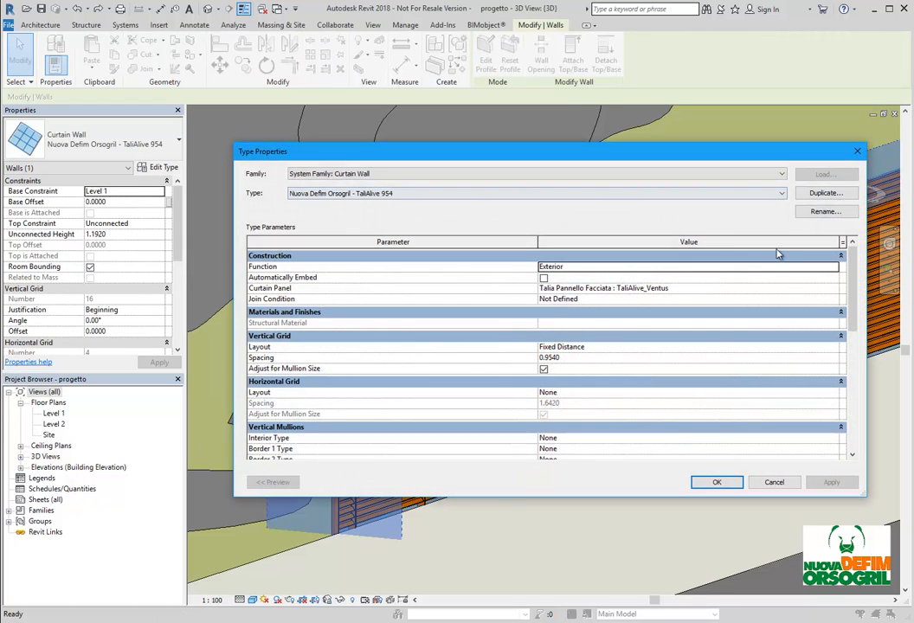
Scroll through the TaliAlive fence curtain wall's Type Properties and panel settings.
scroll("down", 3)
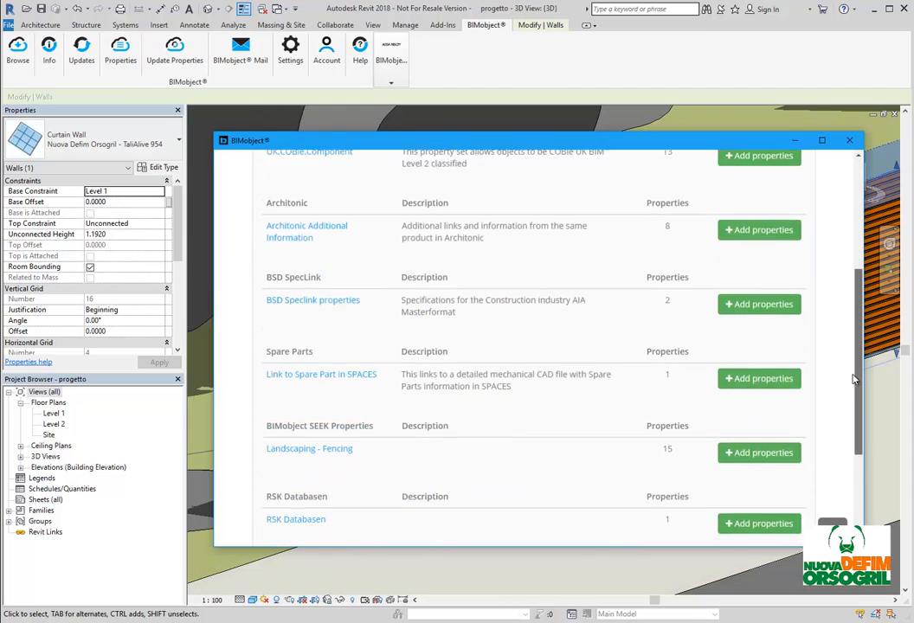
Close the BIMobject property sets window to return to the 3D fence view.
left_click(848, 138)
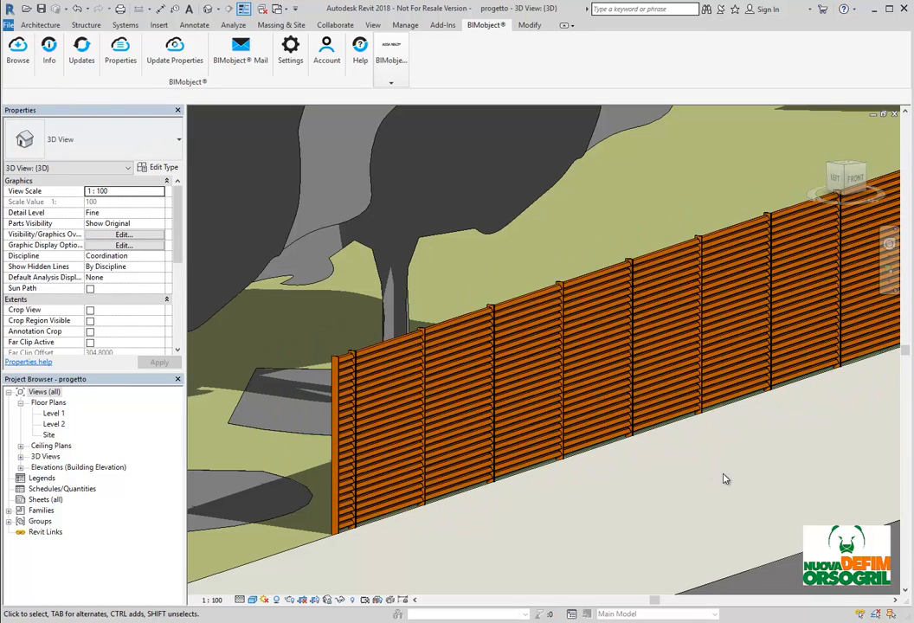
mouse_move(736, 481)
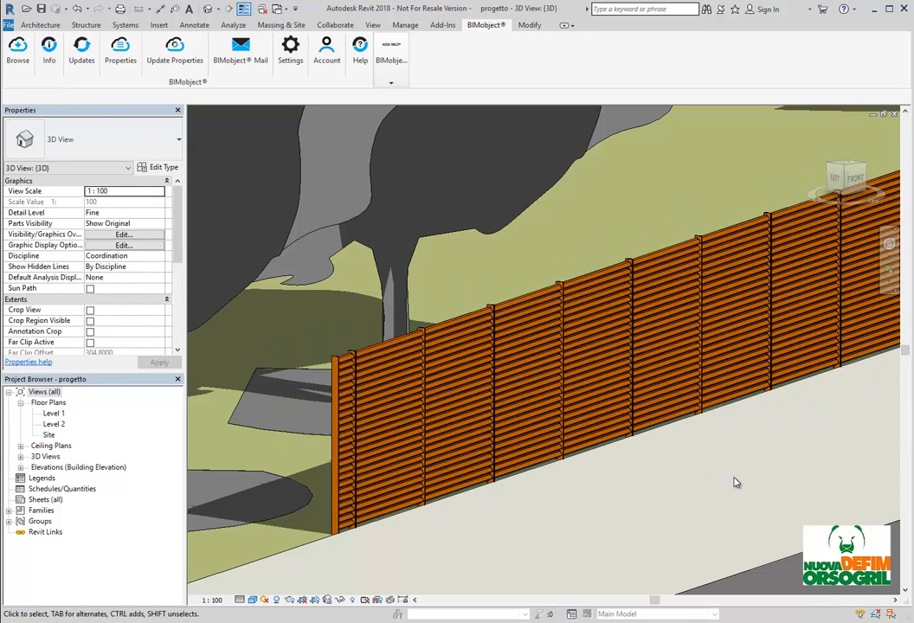